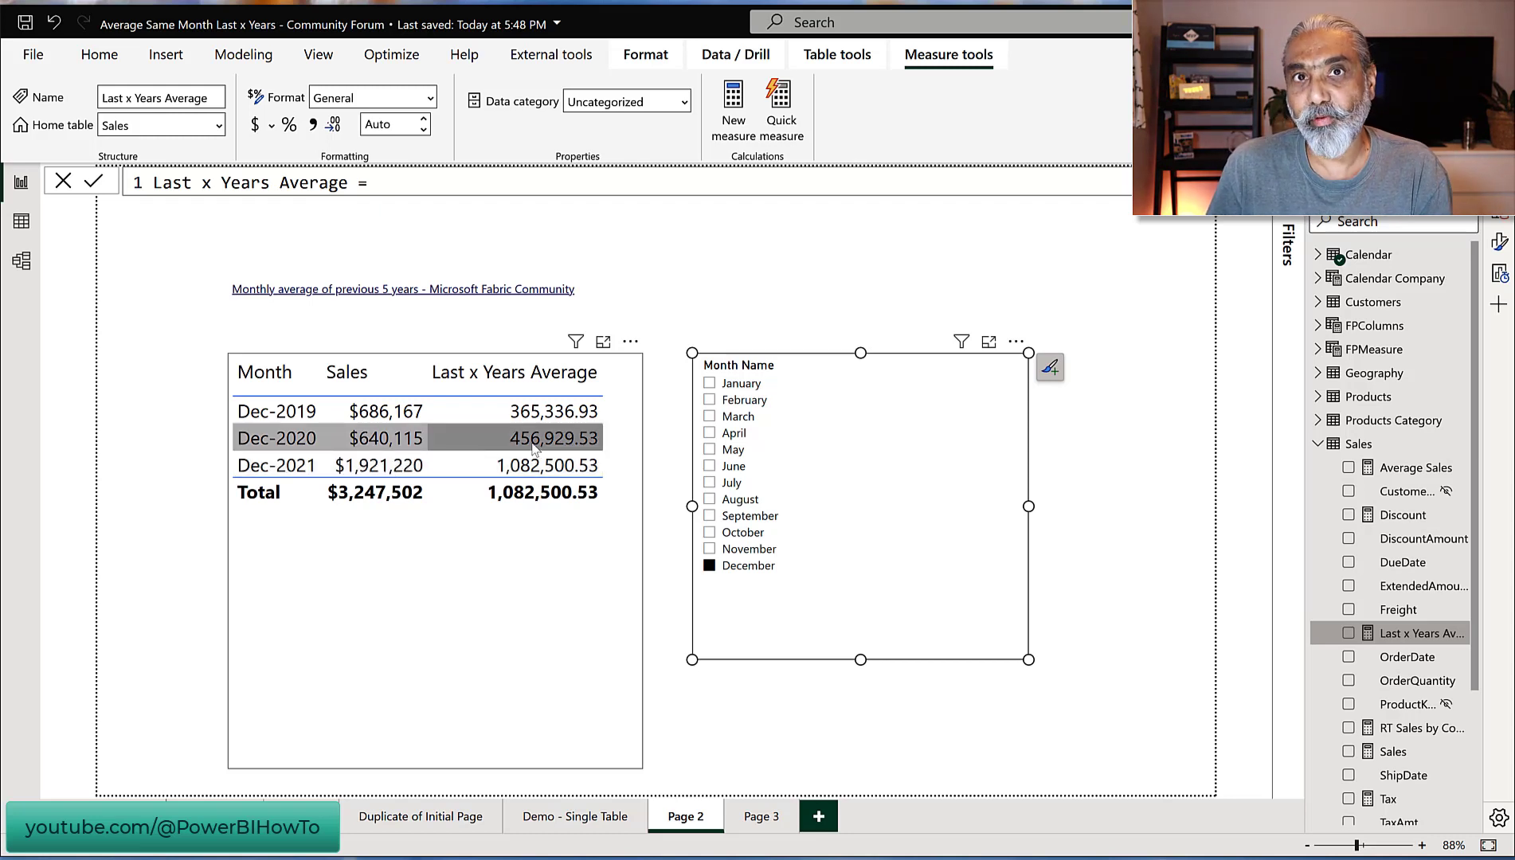
left_click(275, 466)
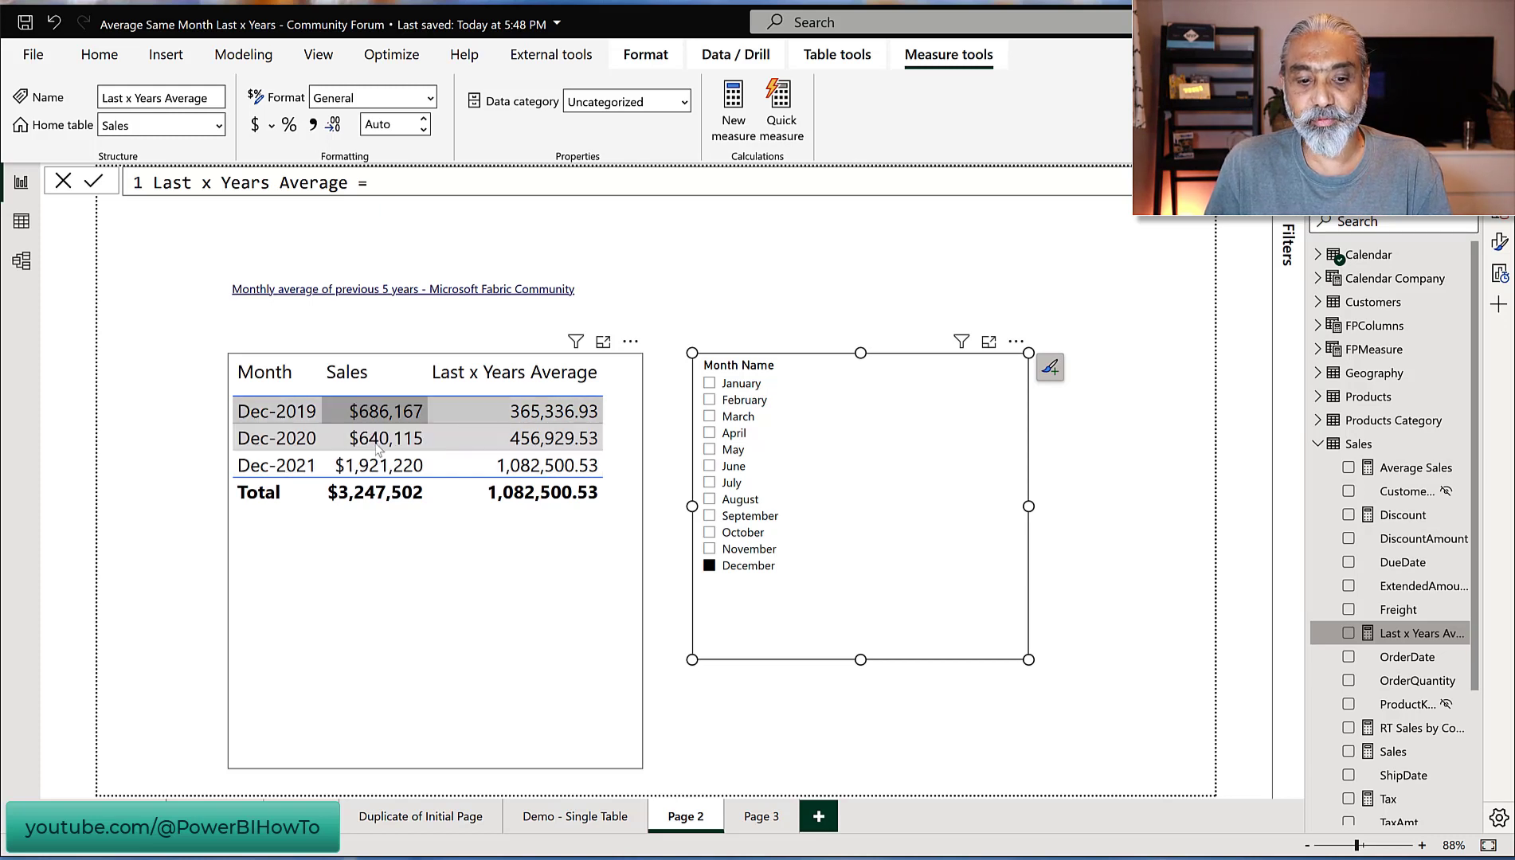
left_click(378, 438)
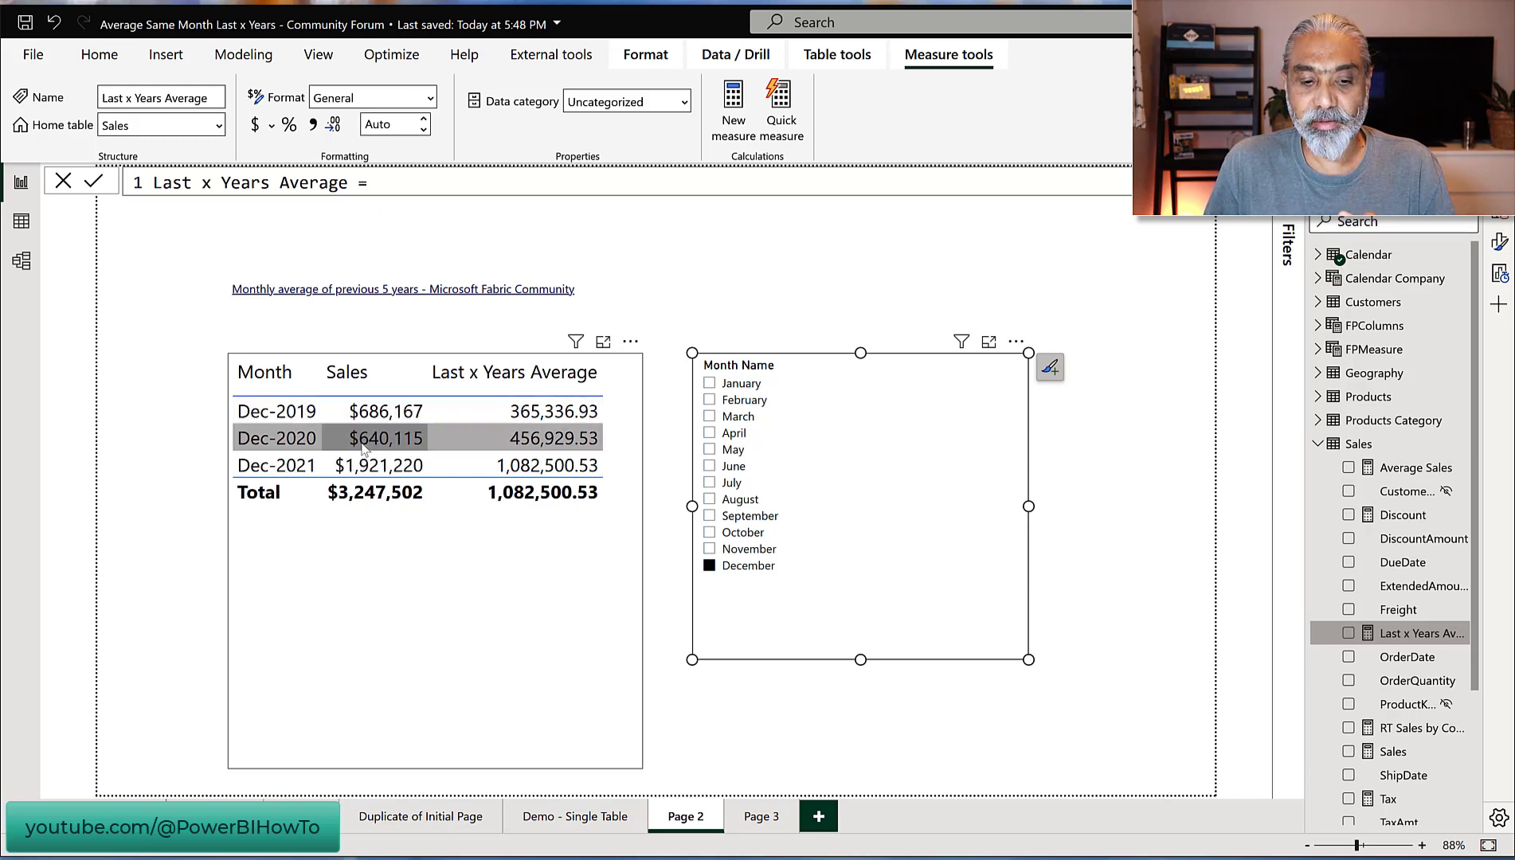
left_click(275, 409)
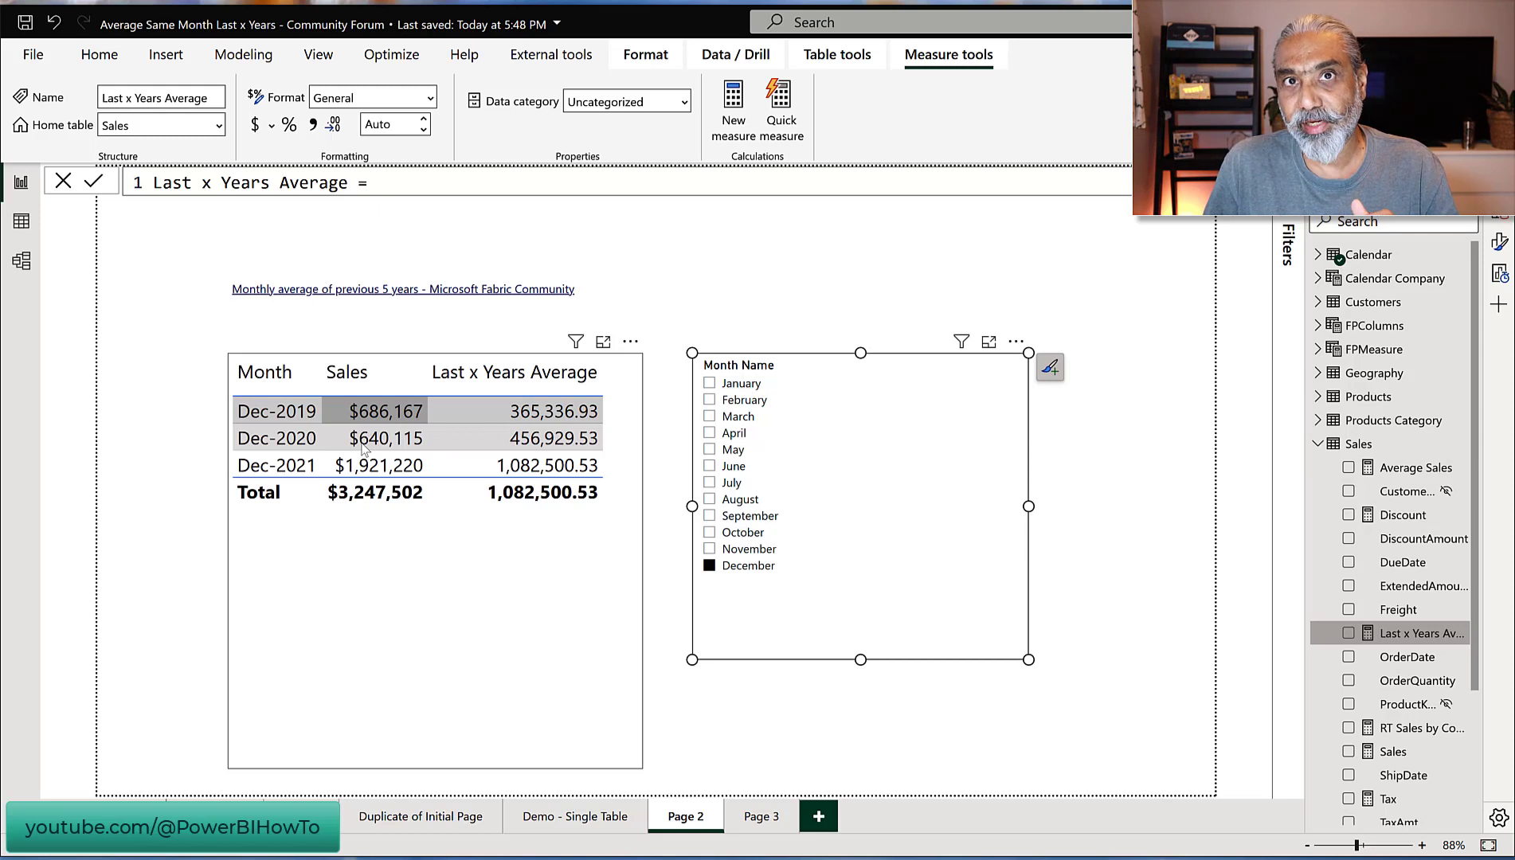
left_click(377, 465)
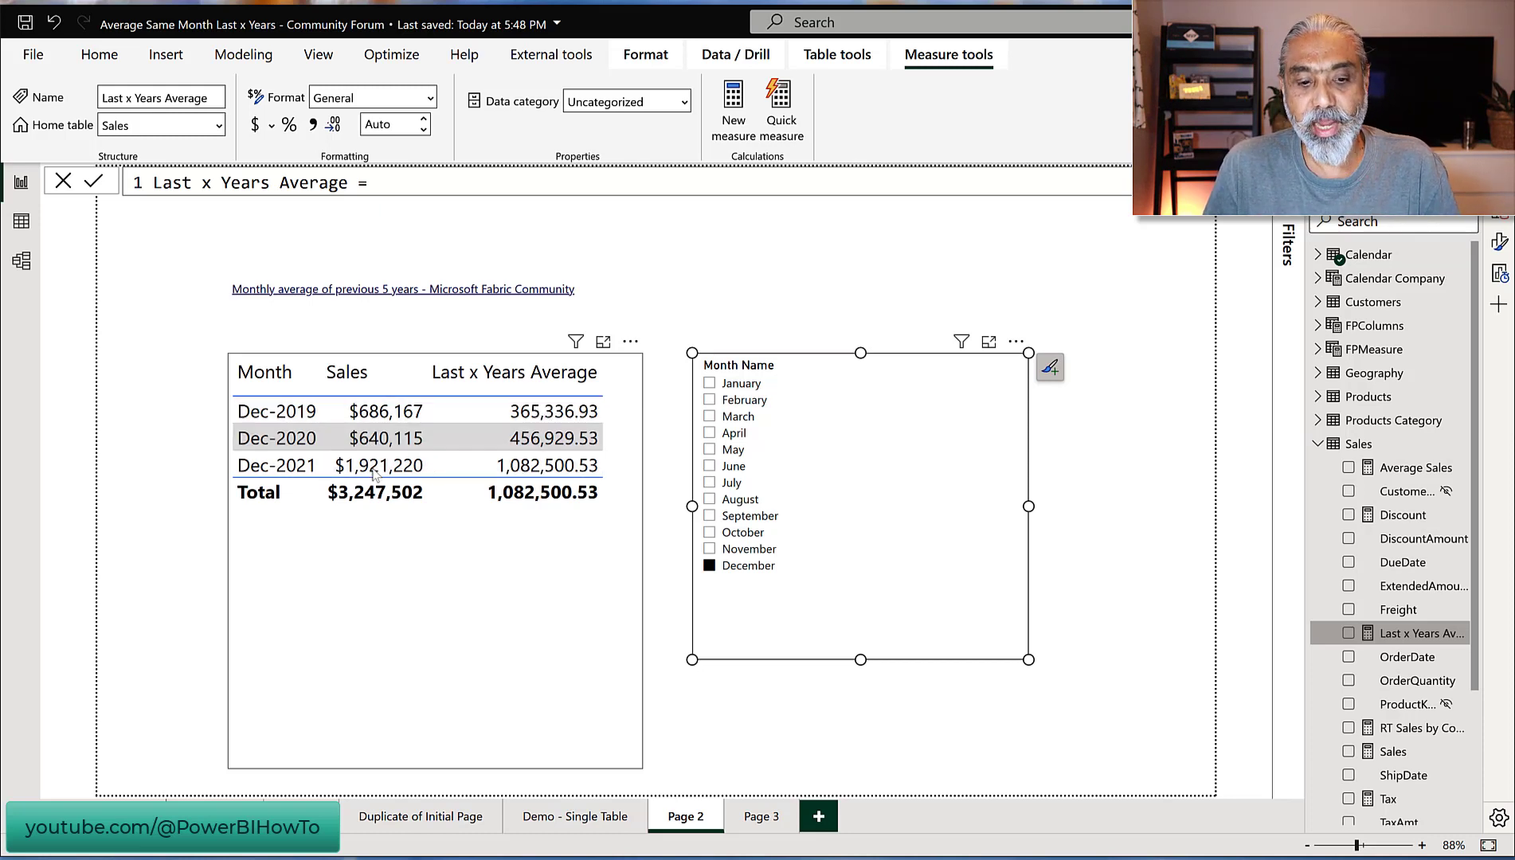
left_click(377, 465)
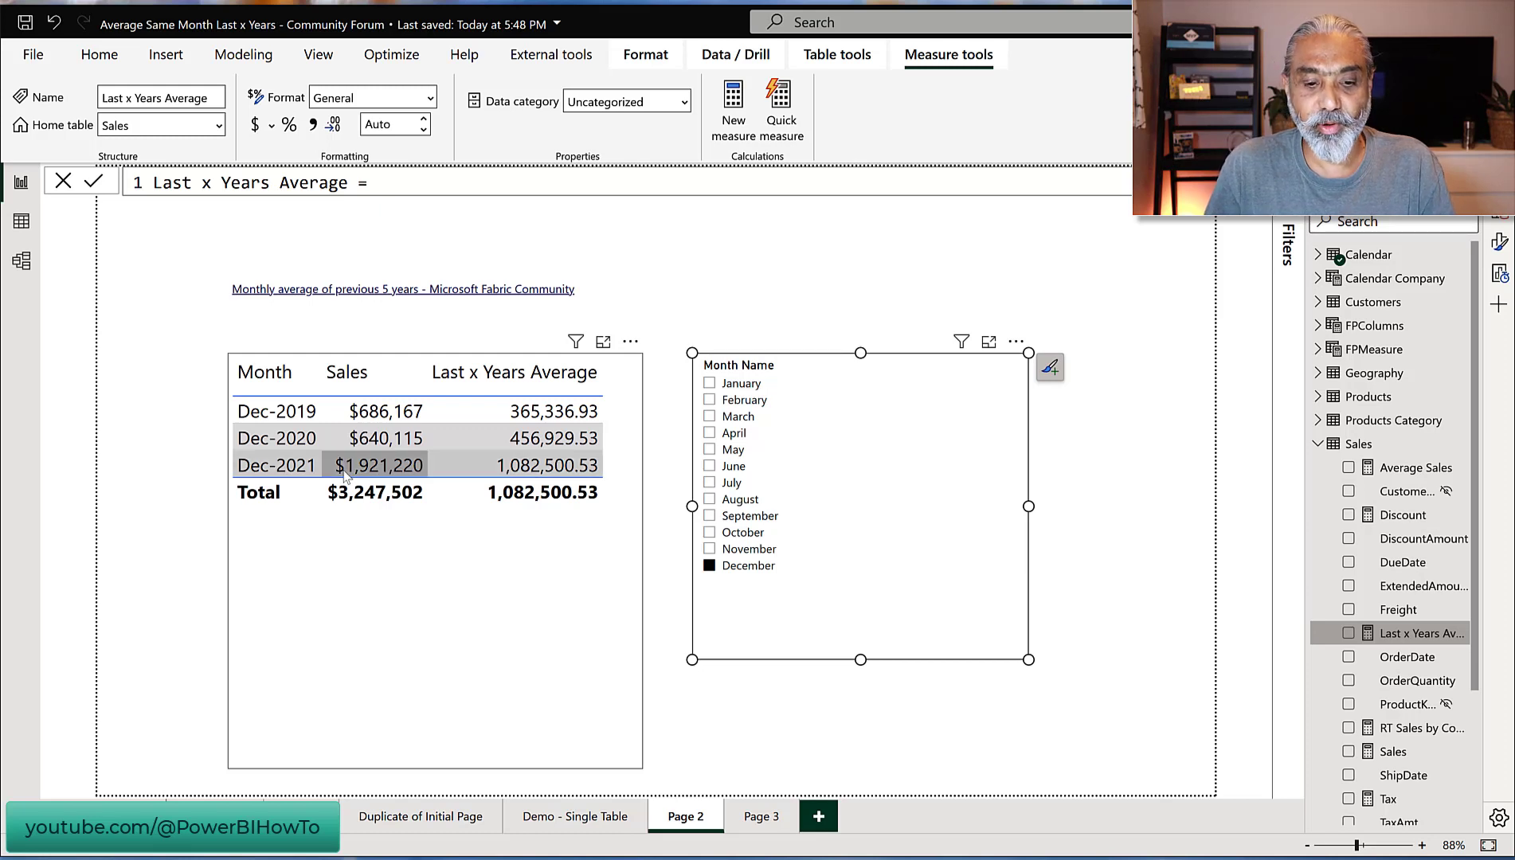